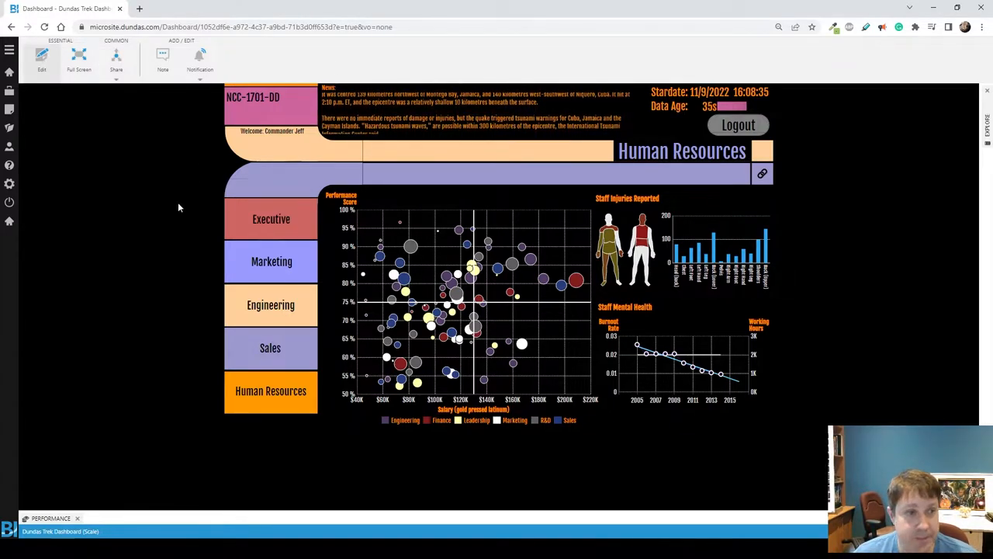
Step: Switch the Human Resources dashboard into edit mode to add a before-export show/hide action
click(41, 59)
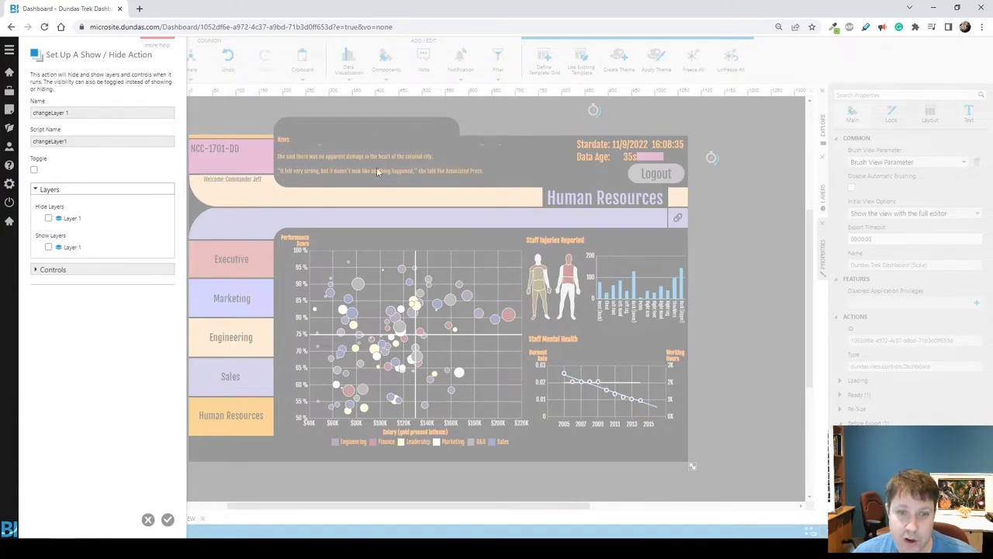
Step: Set the changeLayer1 action to toggle visibility of the news feed label under Controls
click(34, 169)
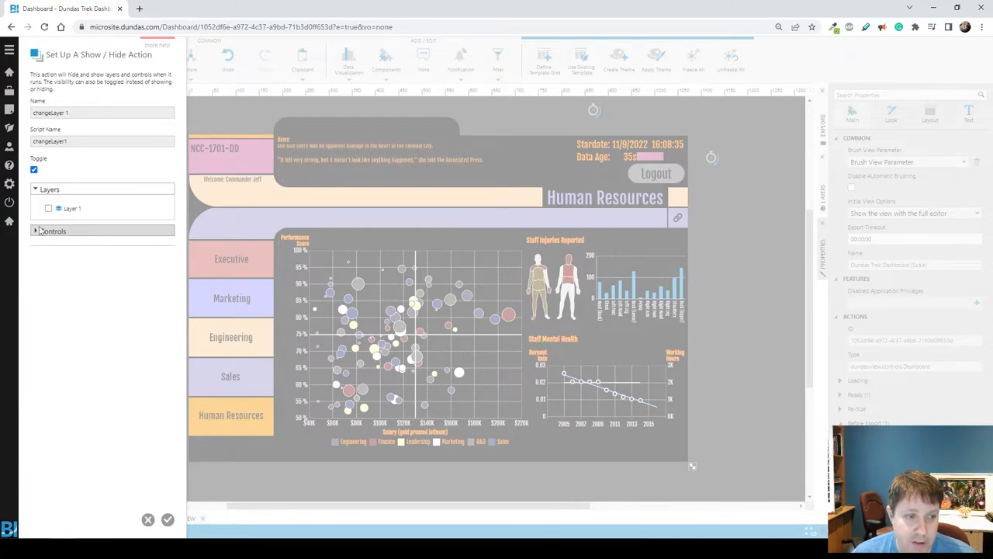
click(53, 230)
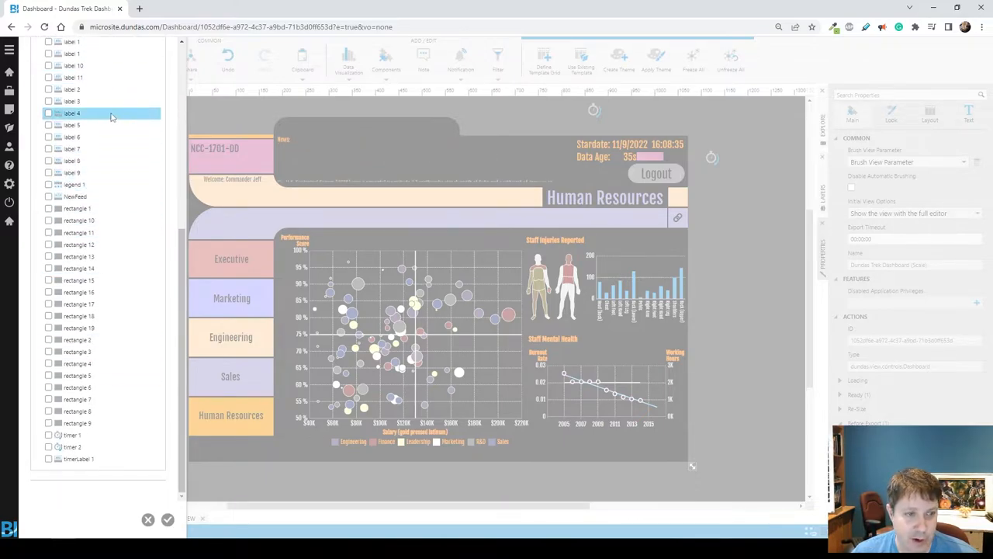
click(74, 196)
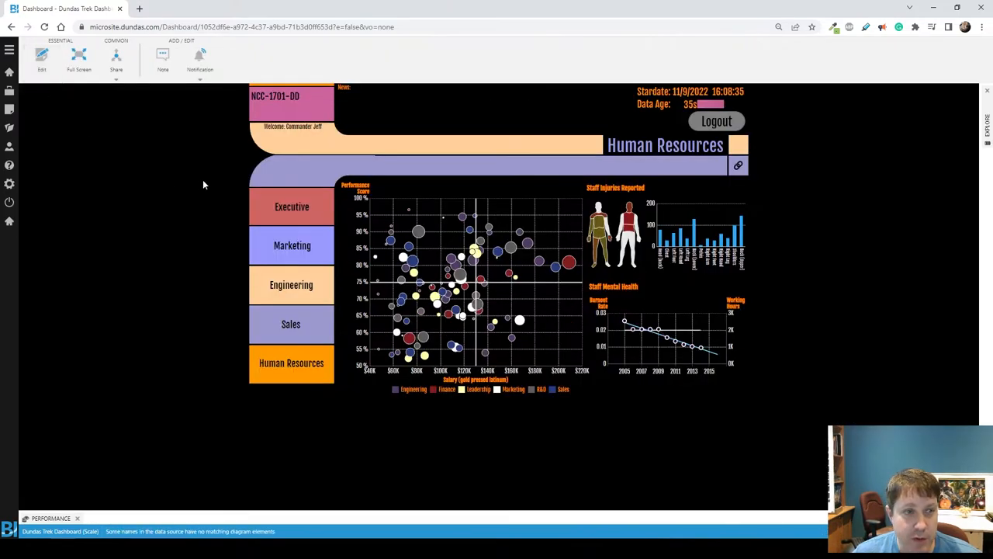
Step: Export the entire dashboard view as a PNG image via Share > Image and view the download
click(114, 59)
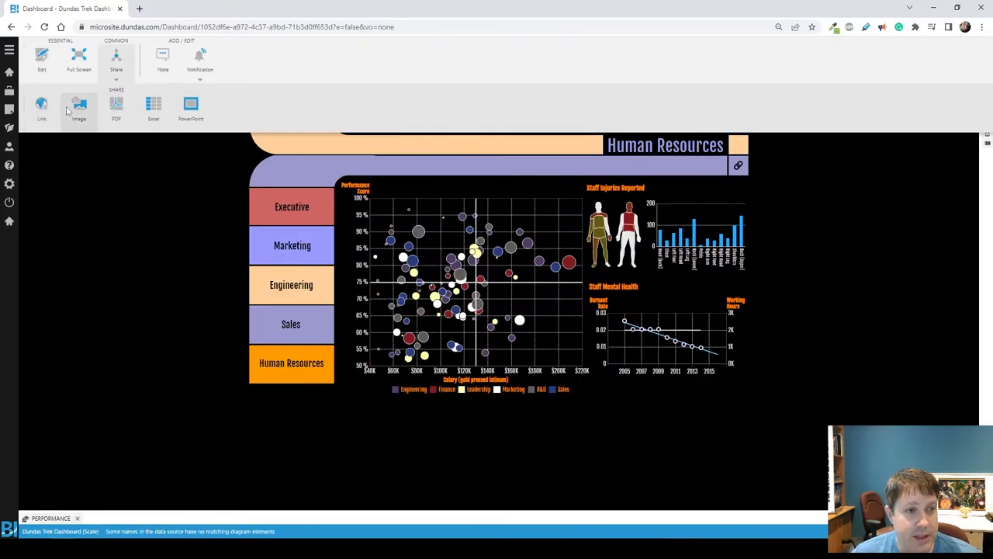
click(78, 108)
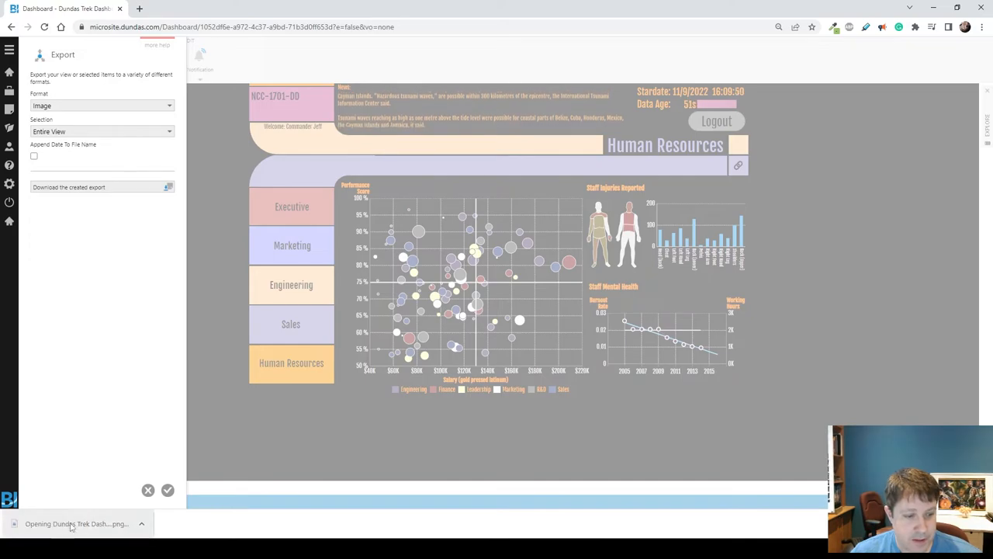
click(70, 523)
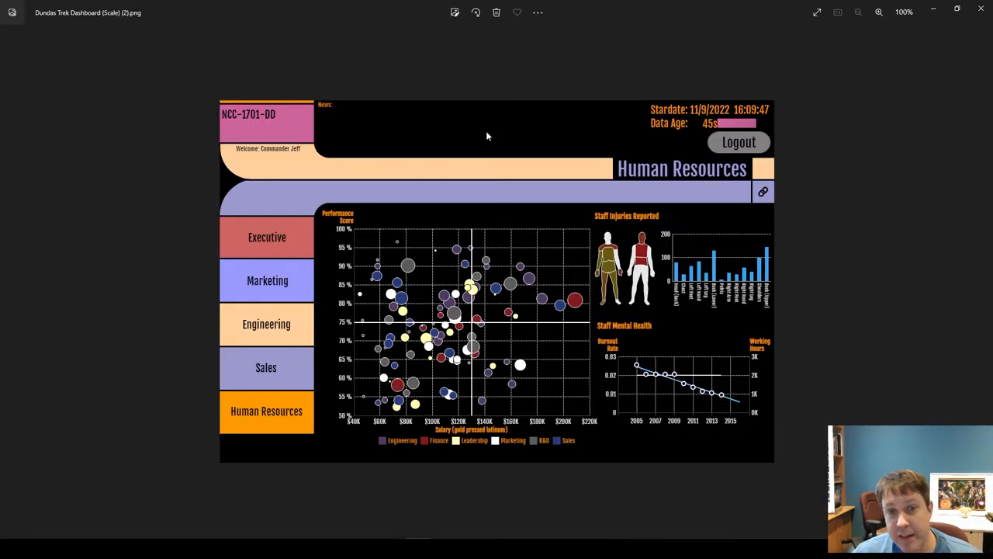